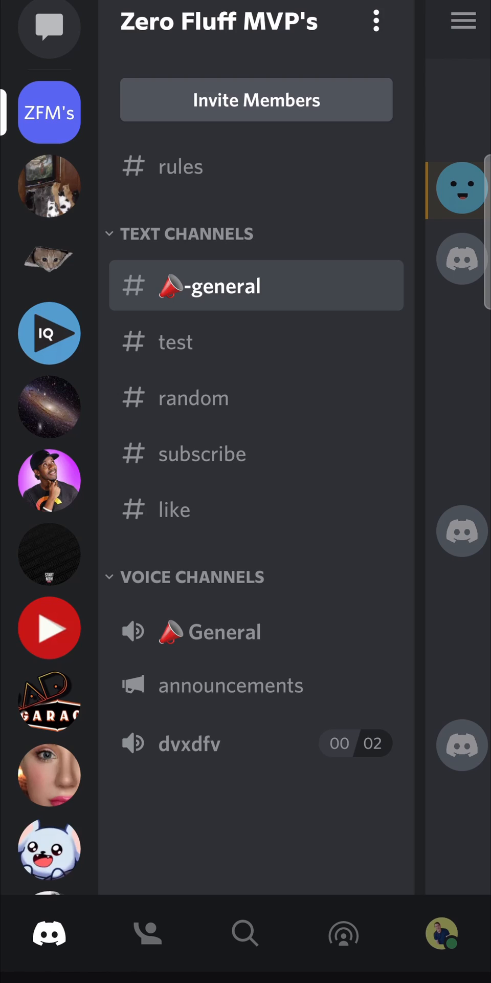
- From your avatar, scroll User Settings to App Settings and open Behavior, confirming Developer Mode is on
click(441, 934)
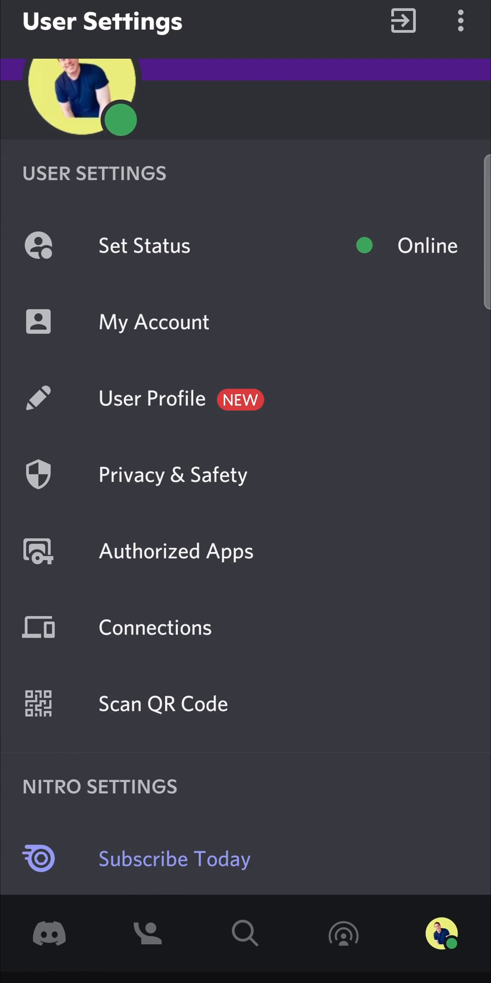
scroll(down, 3)
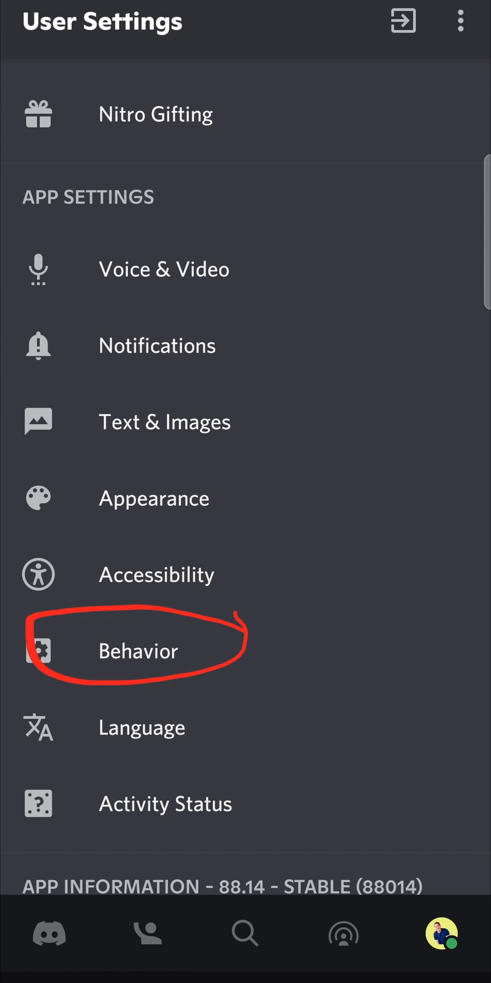
click(138, 650)
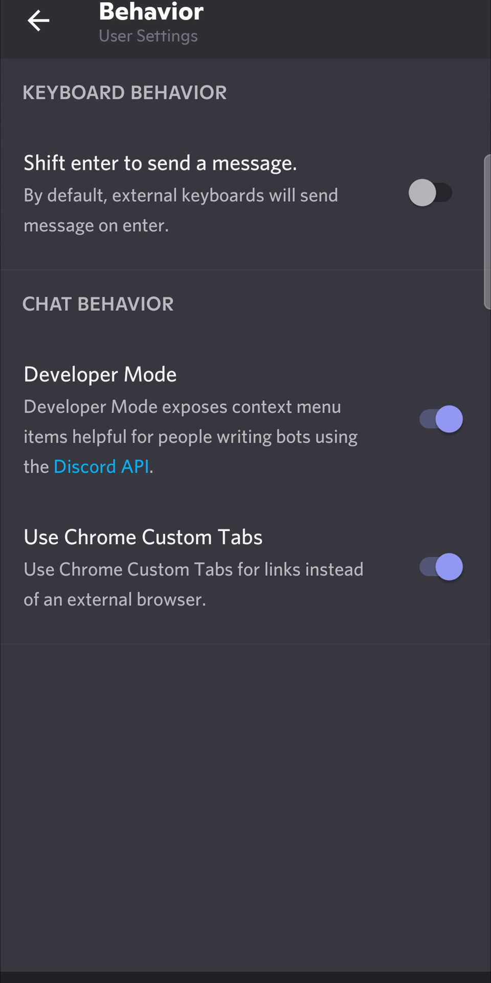
- Back out of Behavior settings to reach the profile sheet showing Copy ID
click(39, 21)
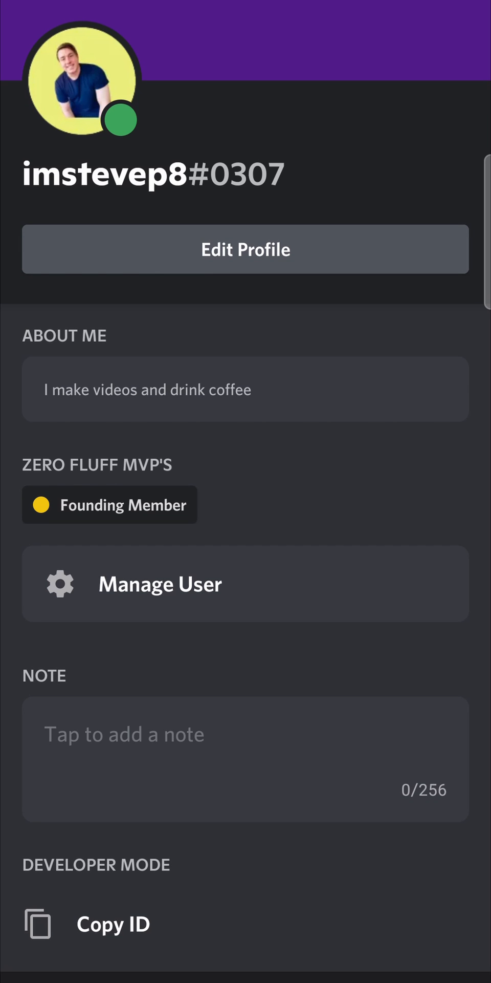
click(112, 924)
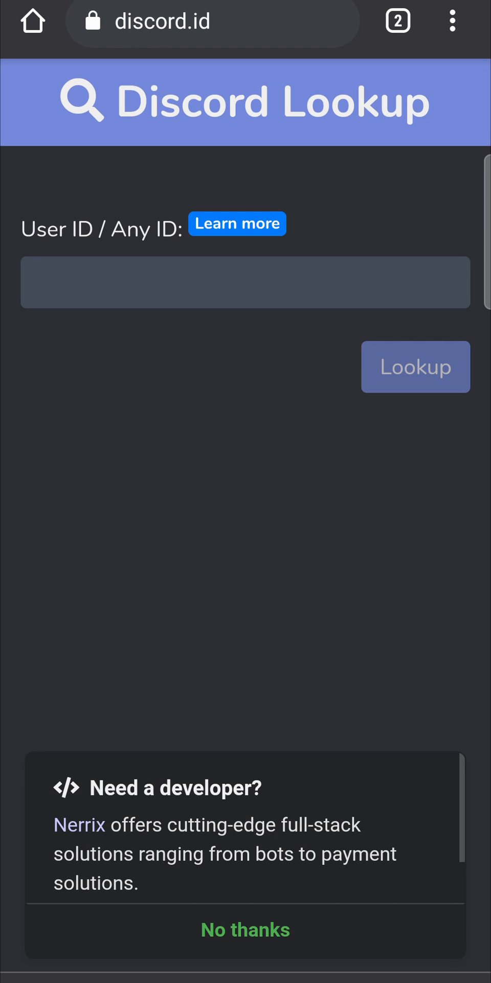
click(246, 282)
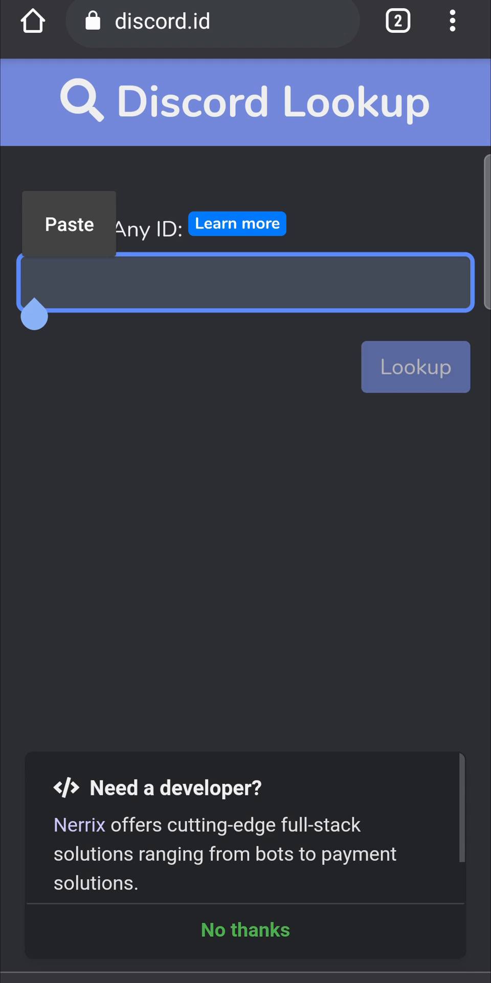
click(68, 224)
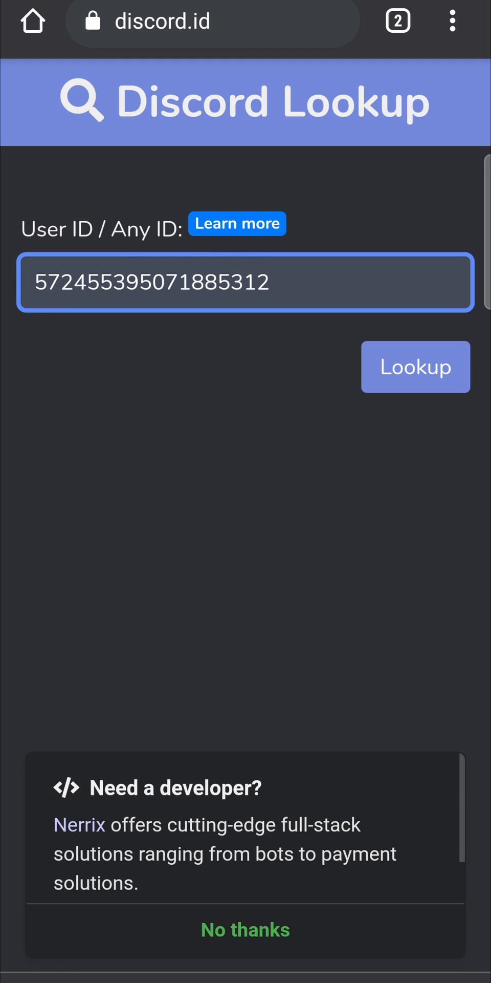
click(415, 366)
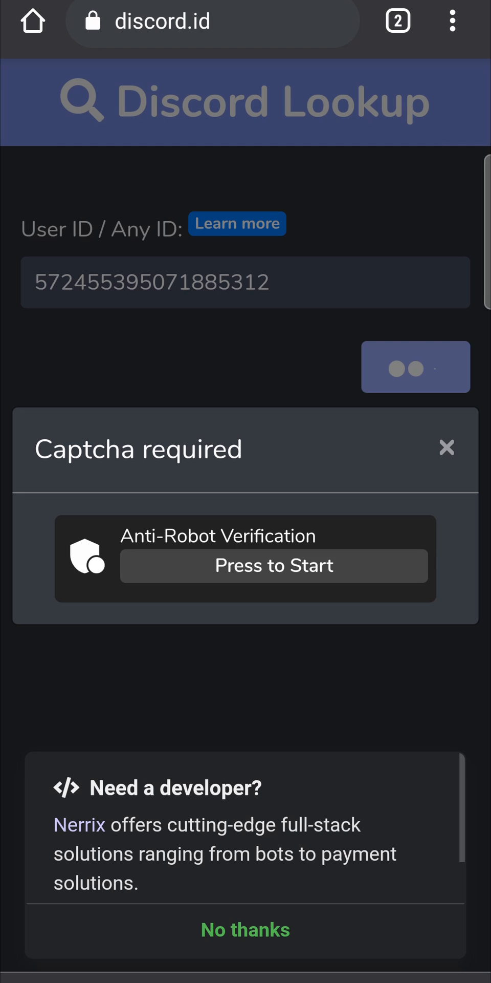
click(273, 565)
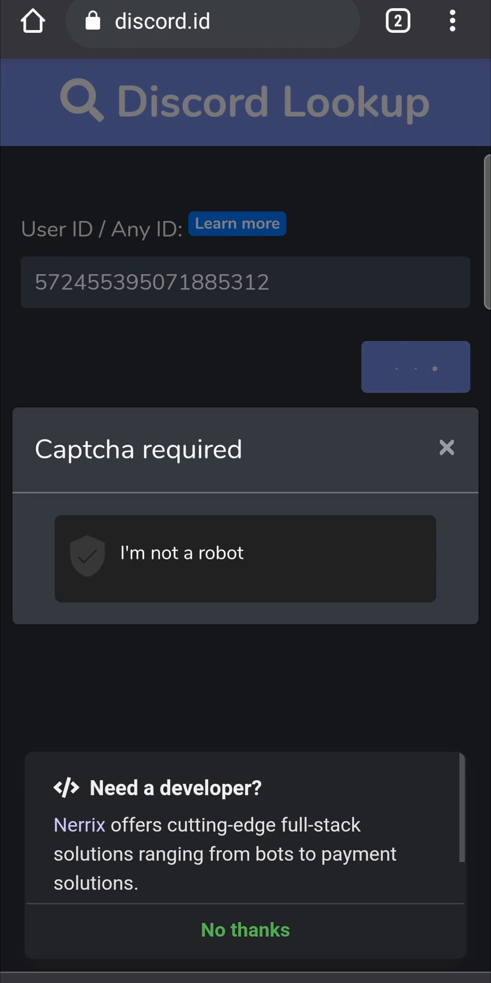
click(88, 556)
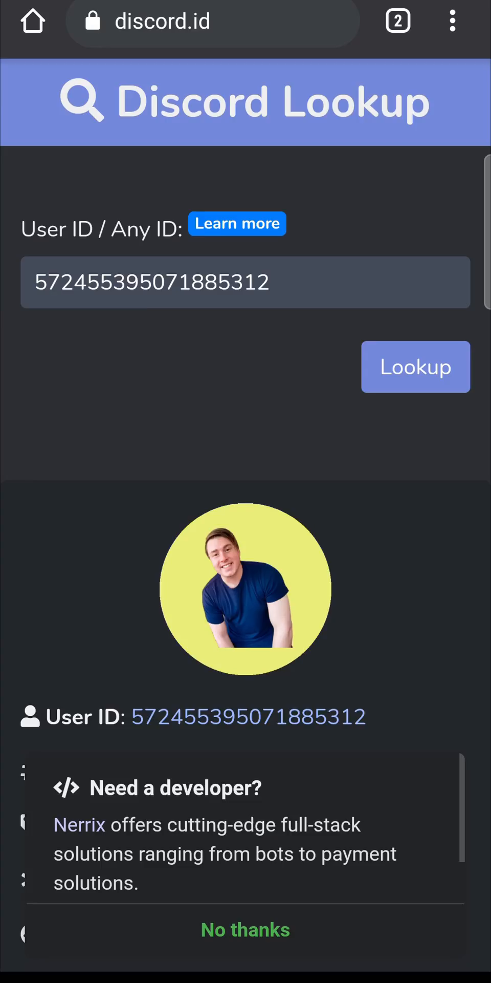
- Download the avatar image via long-press, open it from the download notification, then go back
right_click(245, 589)
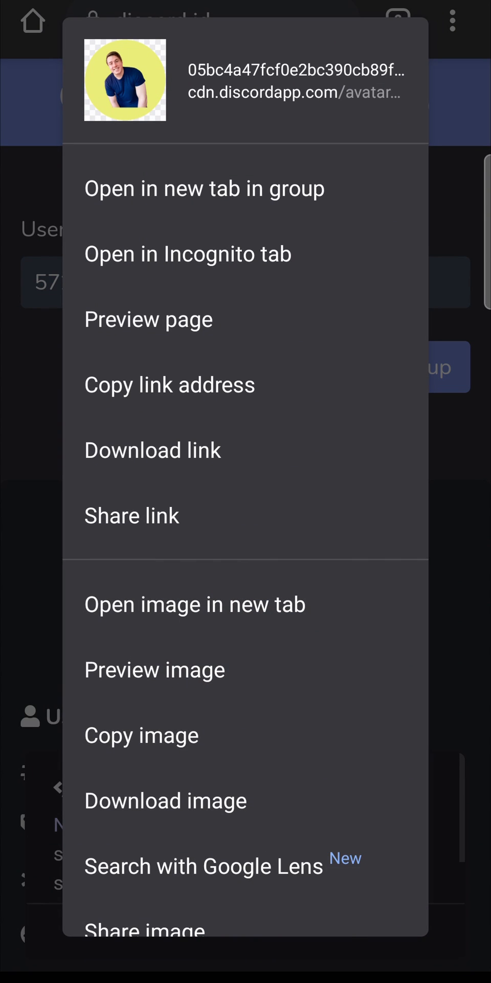
click(165, 801)
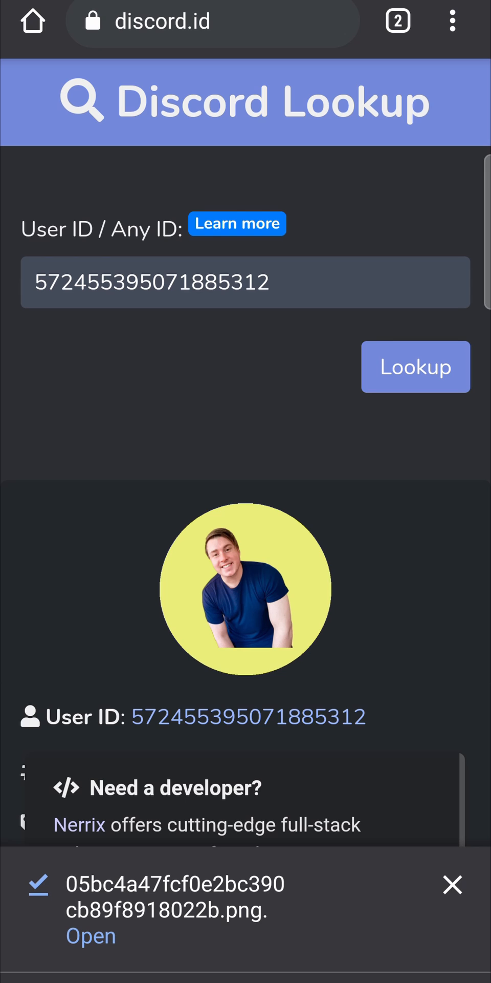
click(91, 935)
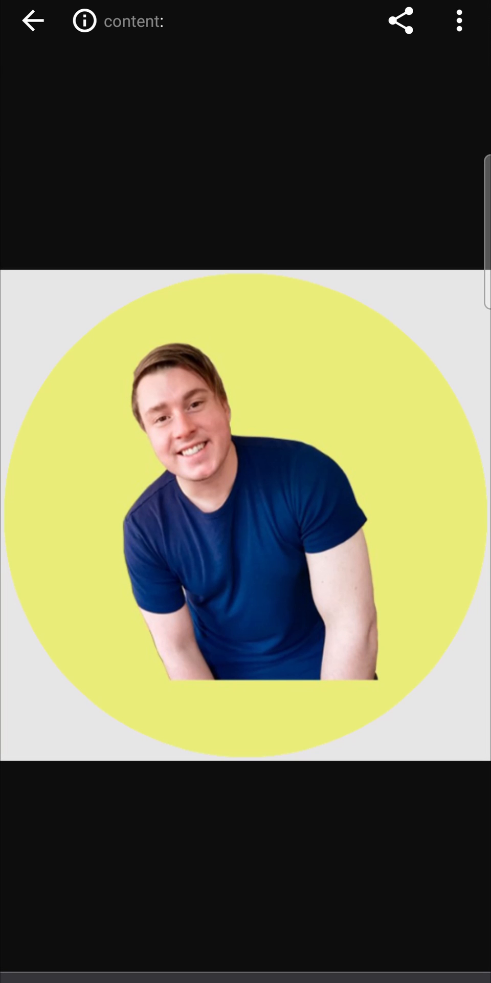
click(33, 20)
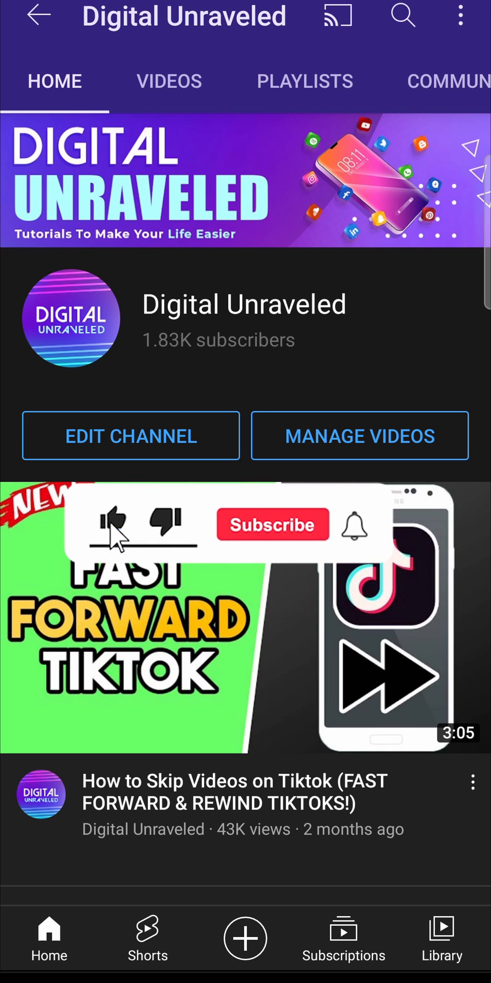
click(272, 524)
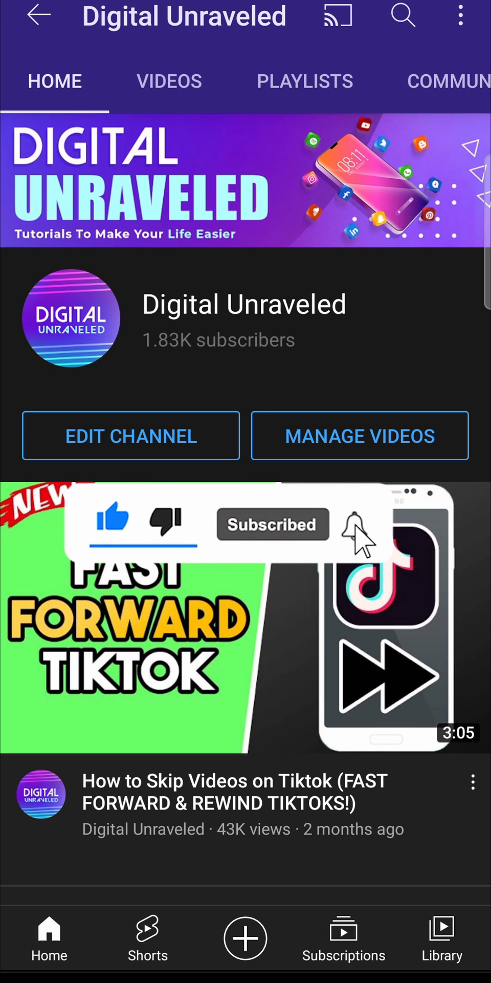
click(351, 524)
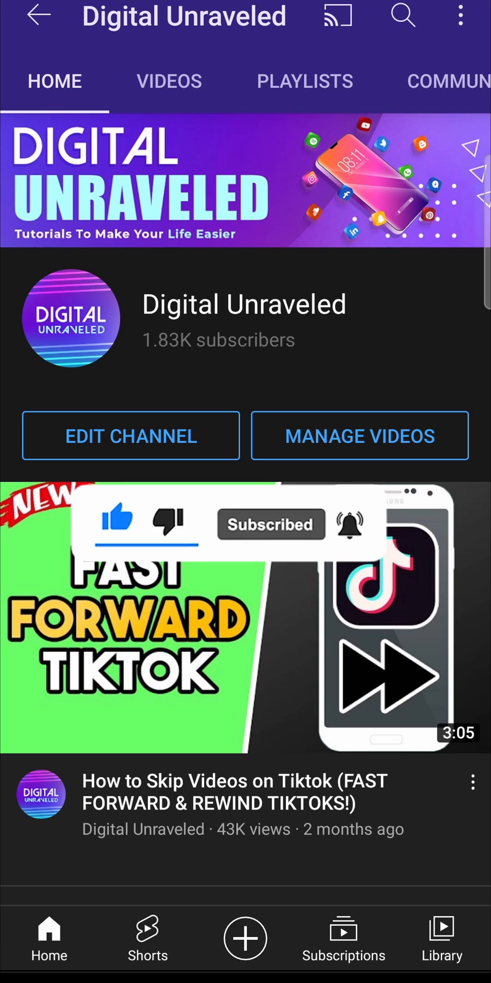